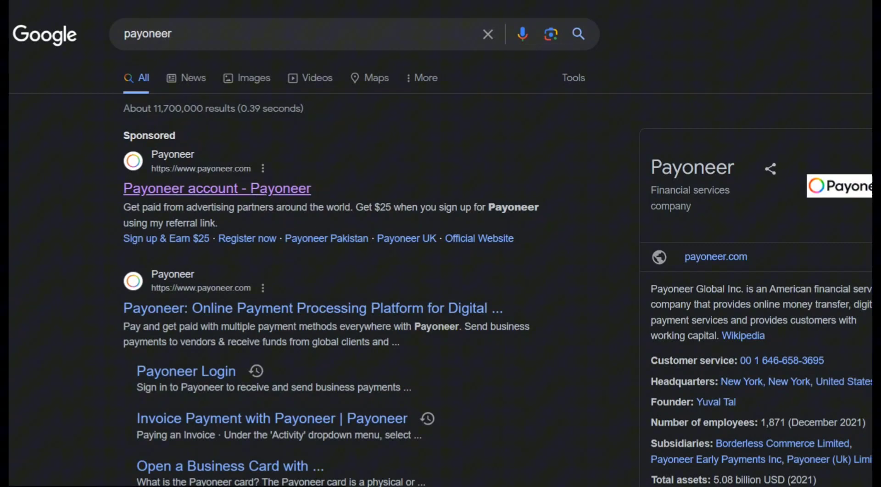
Step: Open the sponsored 'Payoneer account - Payoneer' result from the Google search
click(216, 188)
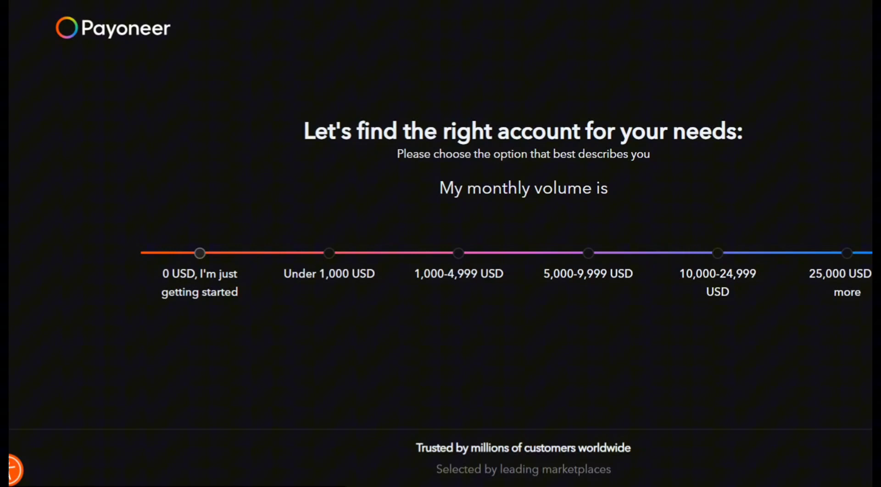
Step: Choose a monthly volume, register as a Freelancer, and submit the Getting Started details
click(200, 253)
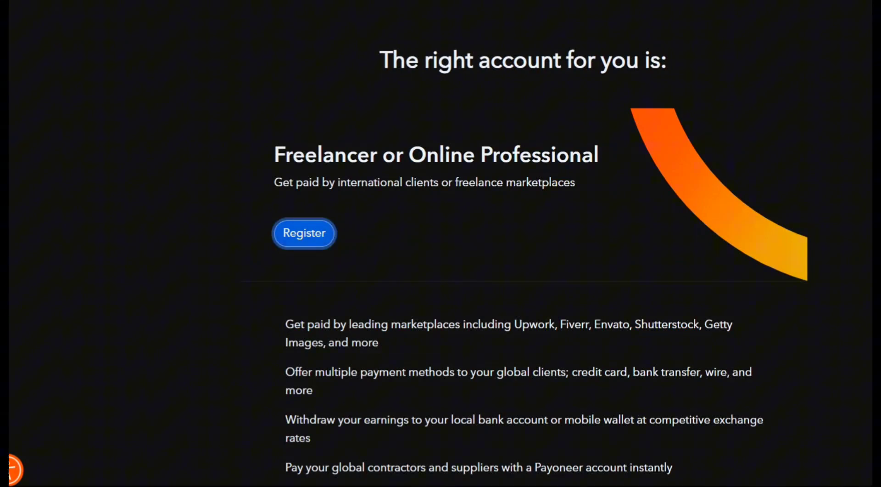
click(304, 232)
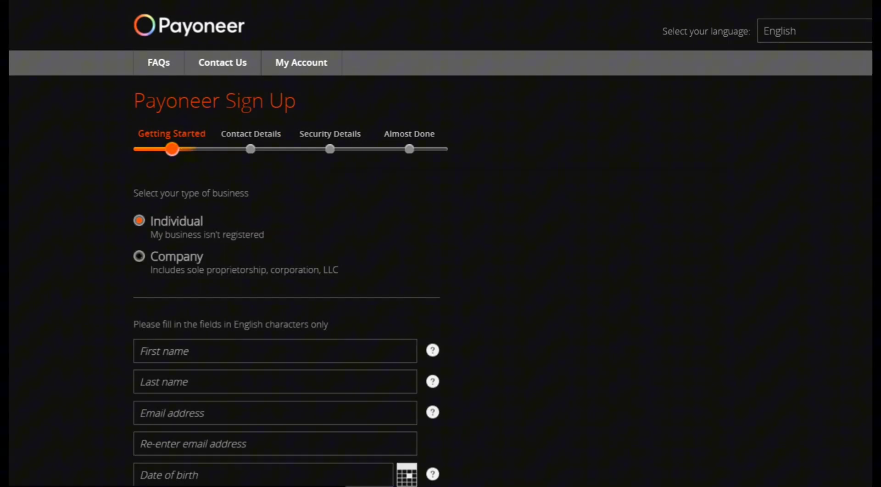
scroll(down, 3)
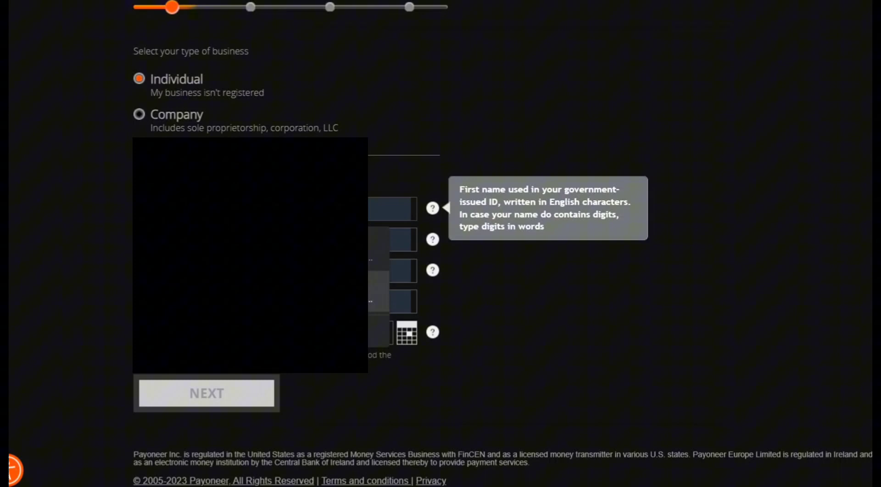
click(206, 392)
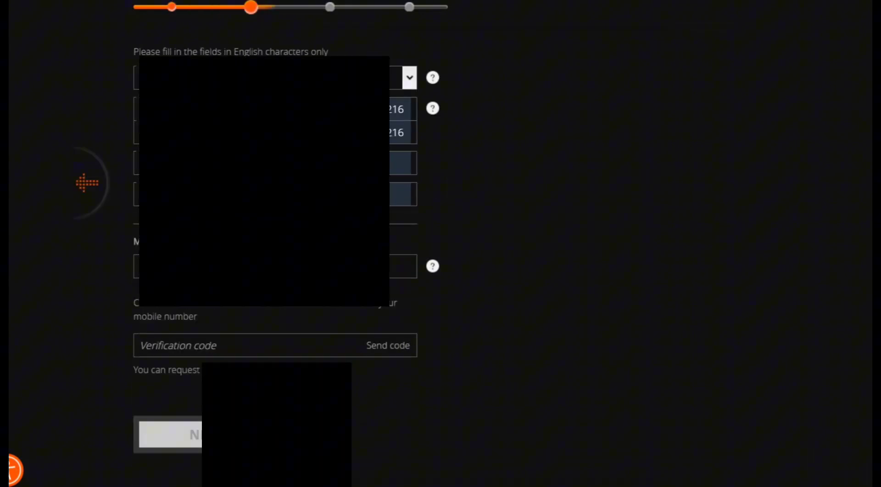
text(8)
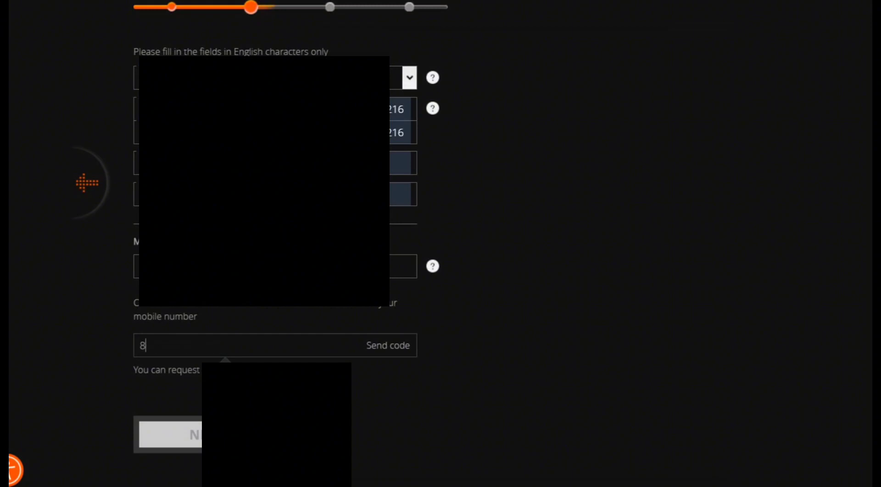
text(32)
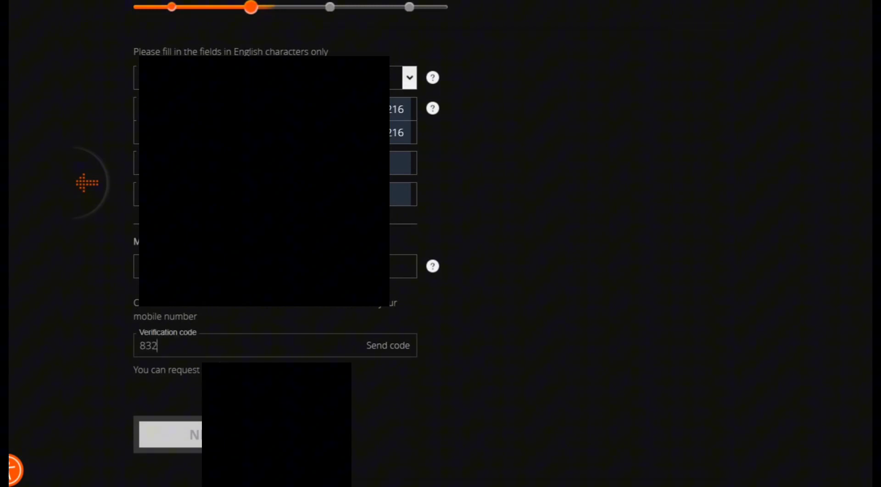
text(604)
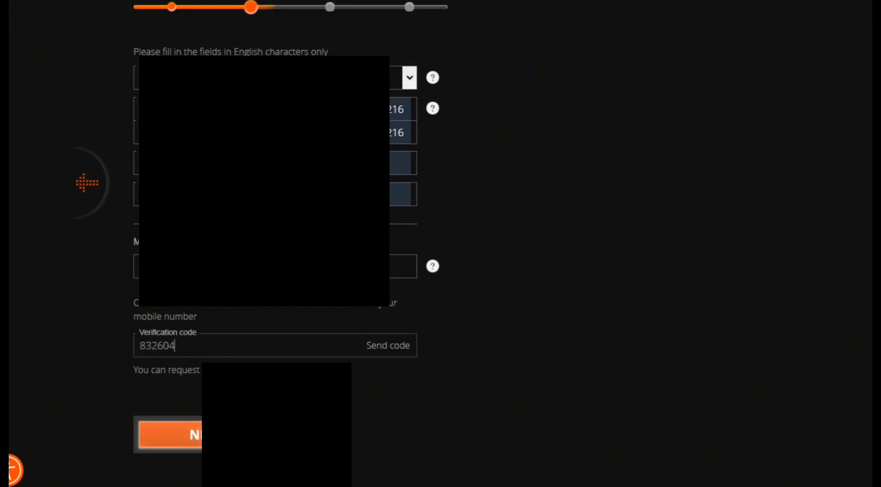
click(171, 433)
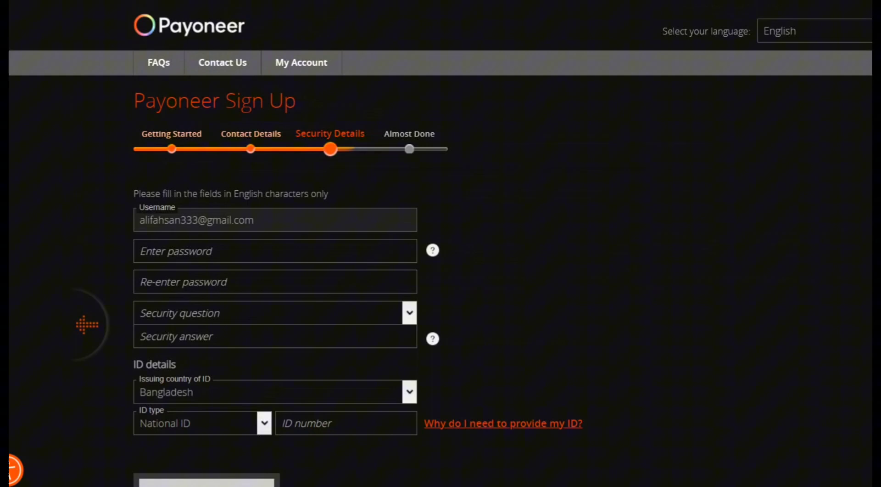
scroll(down, 3)
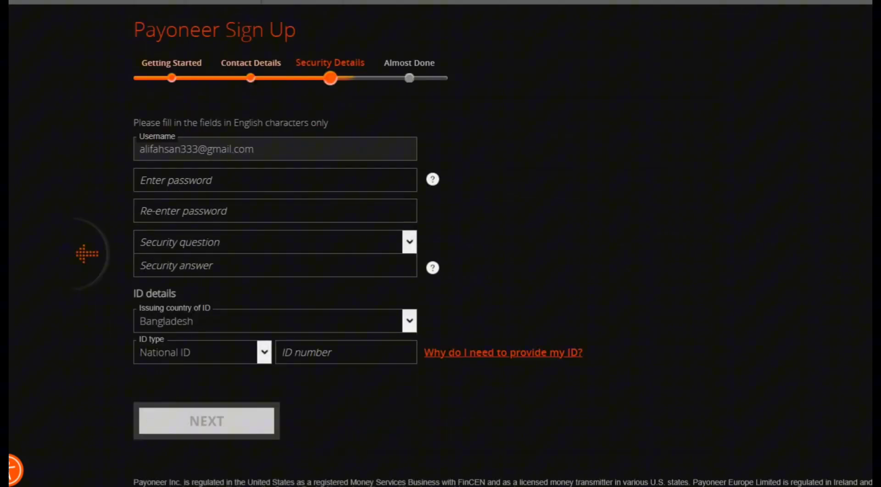
click(275, 180)
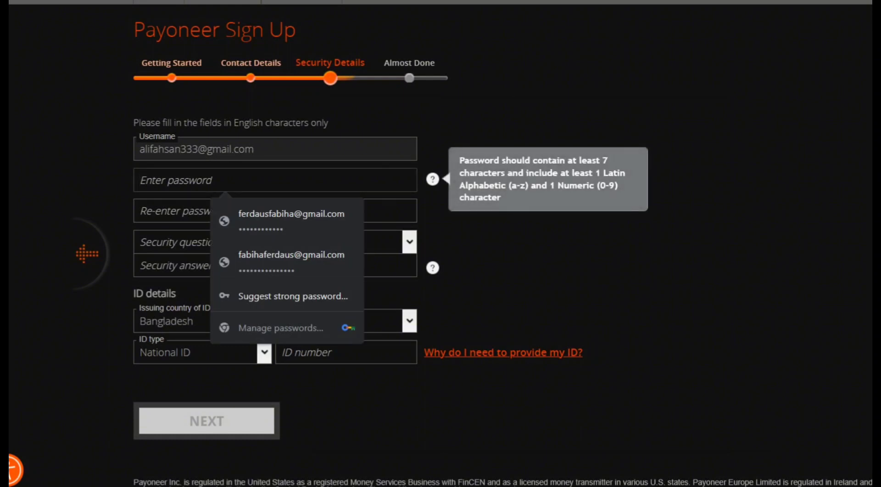
text(•)
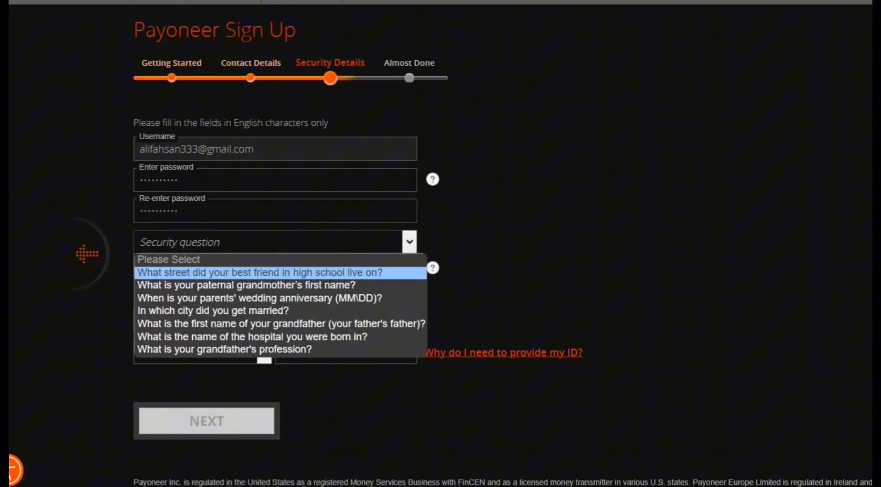
mouse_move(212, 310)
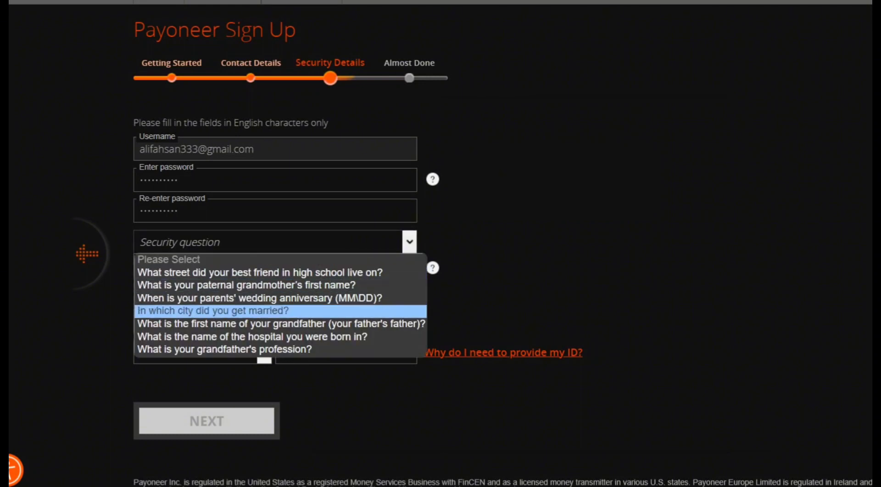
click(210, 311)
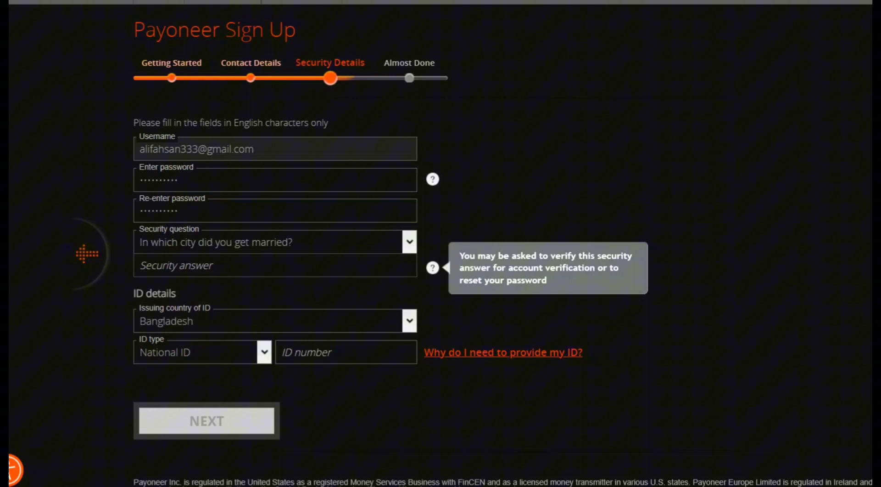
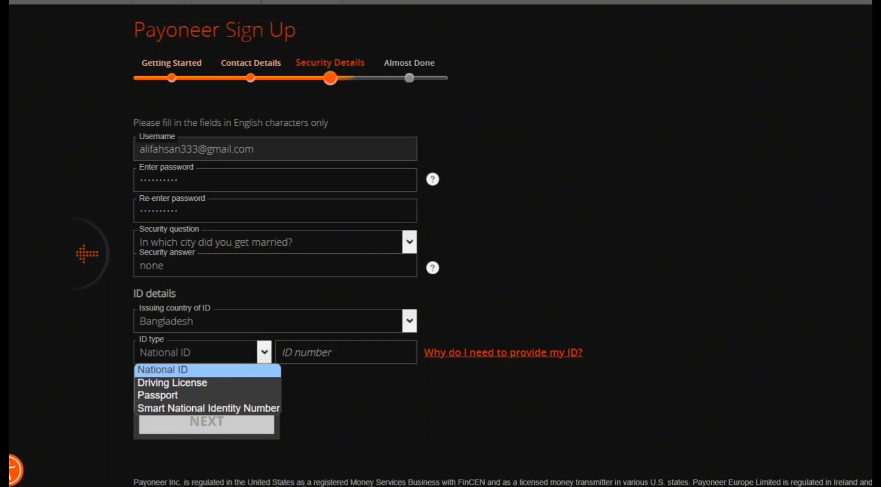
Step: Keep National ID as the ID type and select the ID number field
click(162, 369)
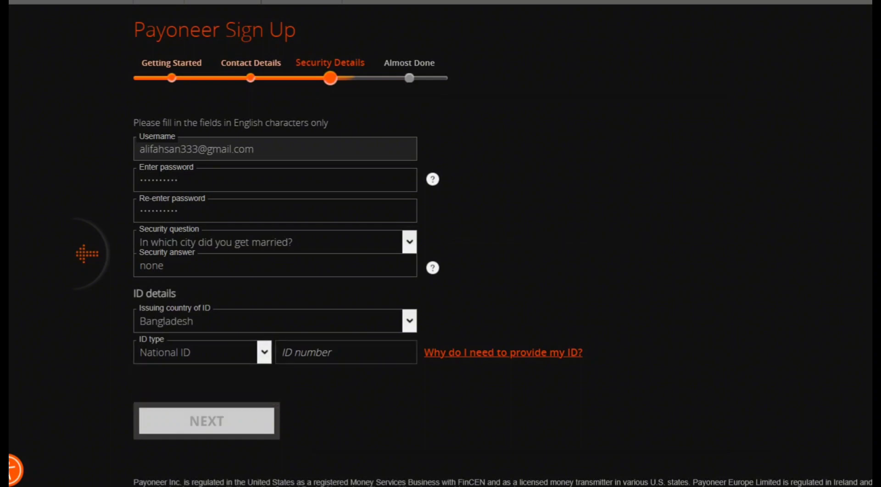
click(338, 352)
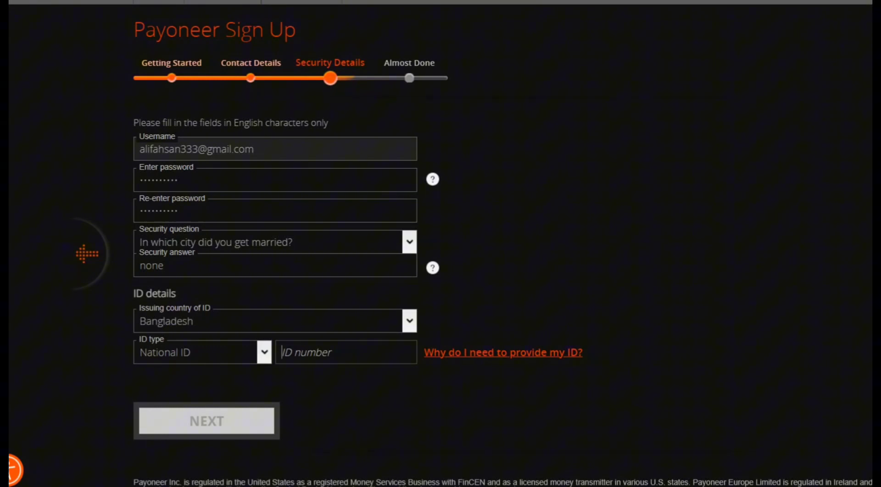
click(337, 352)
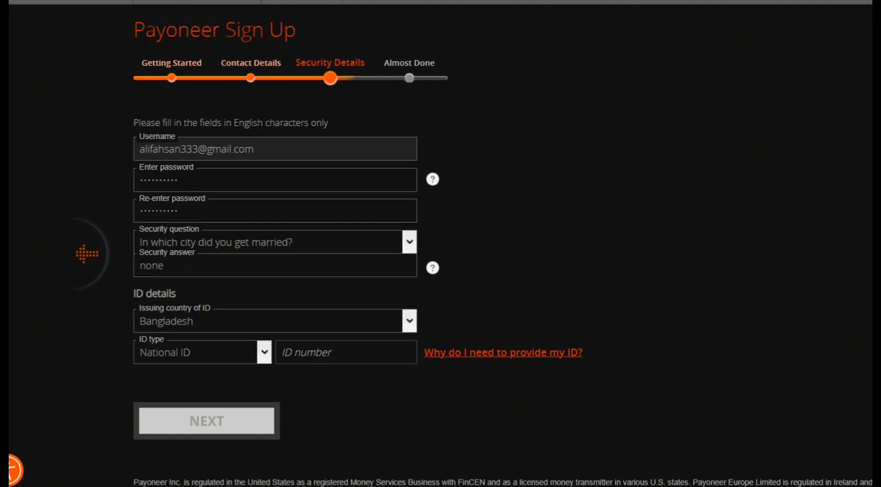